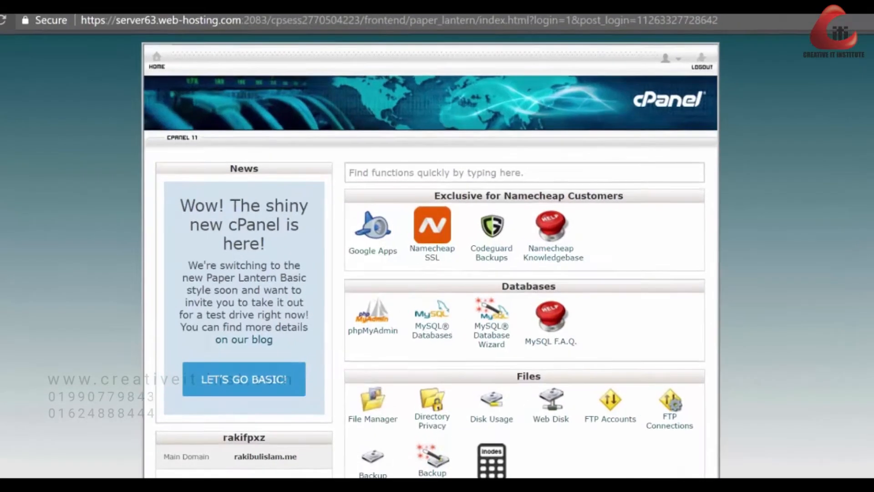
- Open File Manager from the Files section of the cPanel home page
left_click(373, 402)
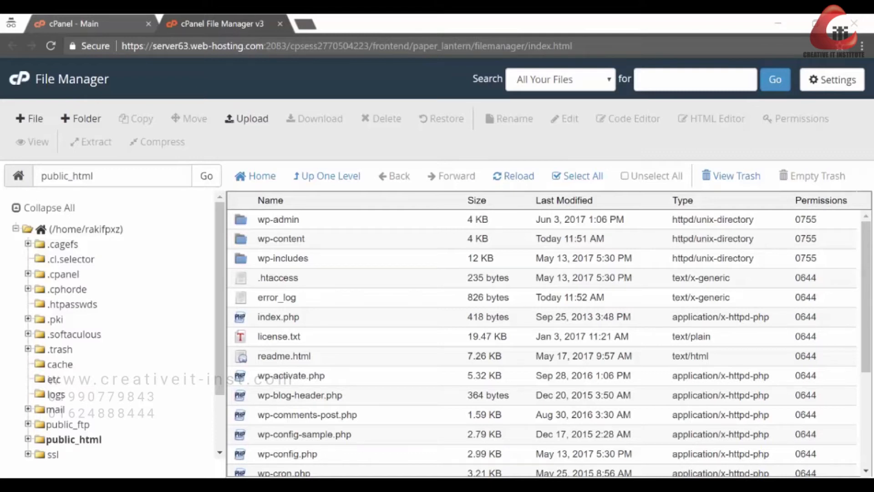
- Select all public_html items from wp-admin through xmlrpc.php
left_click(277, 219)
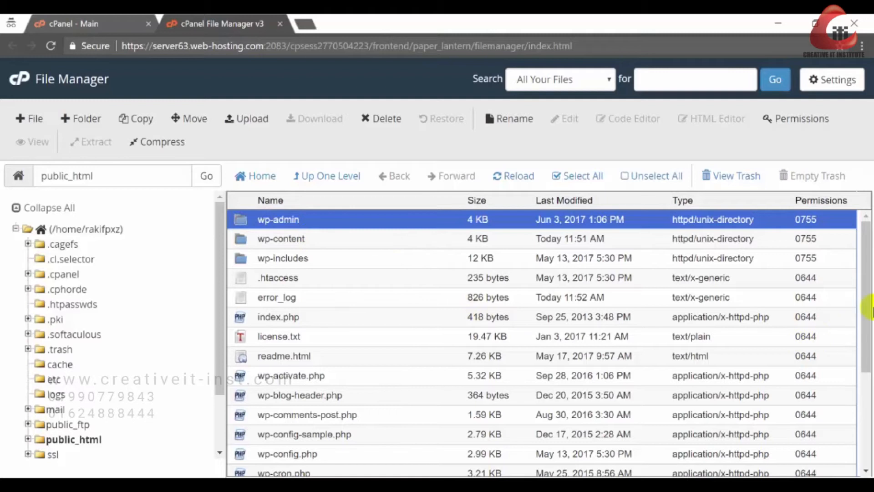
scroll("down", 3)
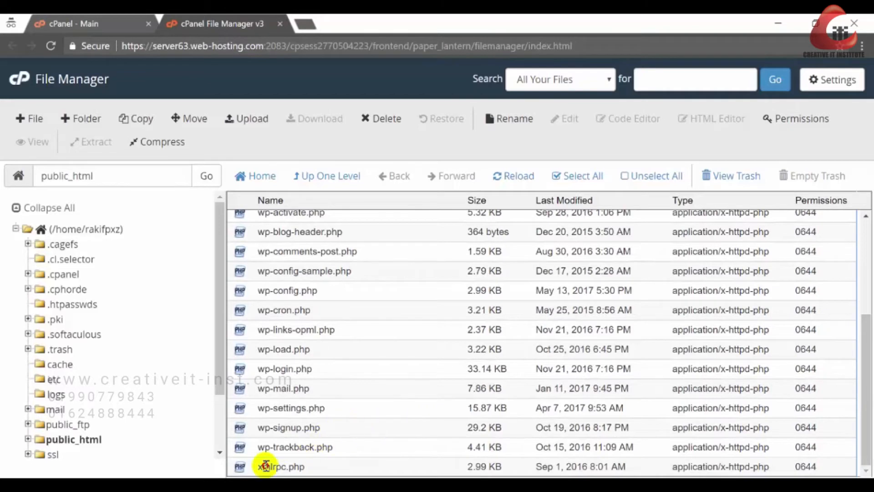
left_click(577, 176)
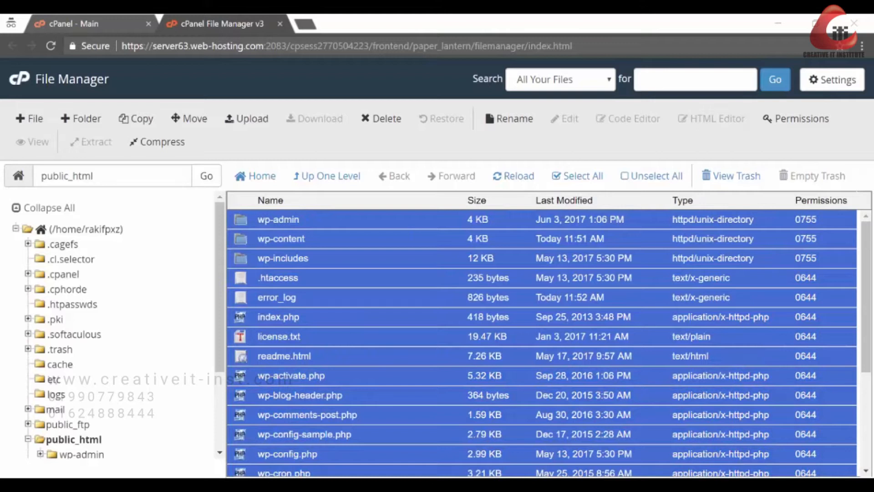
- Compress the selected site files into backupdate.zip
left_click(161, 142)
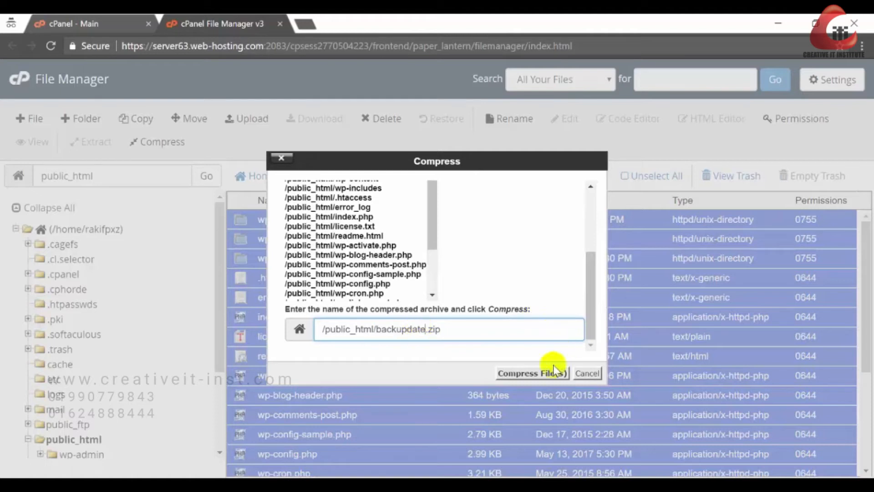
left_click(531, 373)
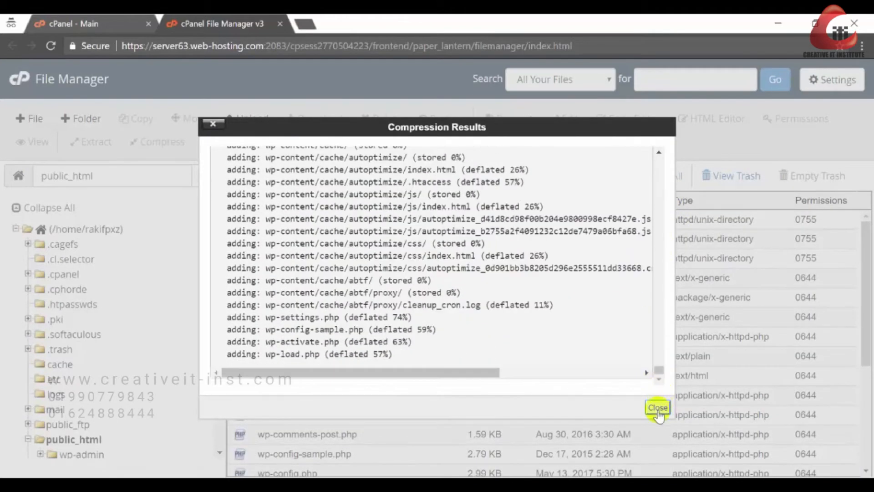
- Dismiss the compression results and download the 17.87 MB backupdate.zip archive
left_click(656, 407)
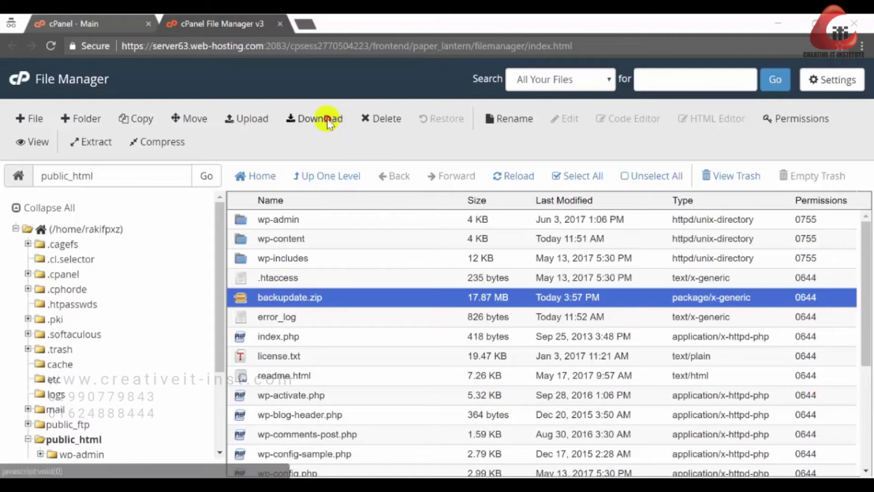
left_click(320, 119)
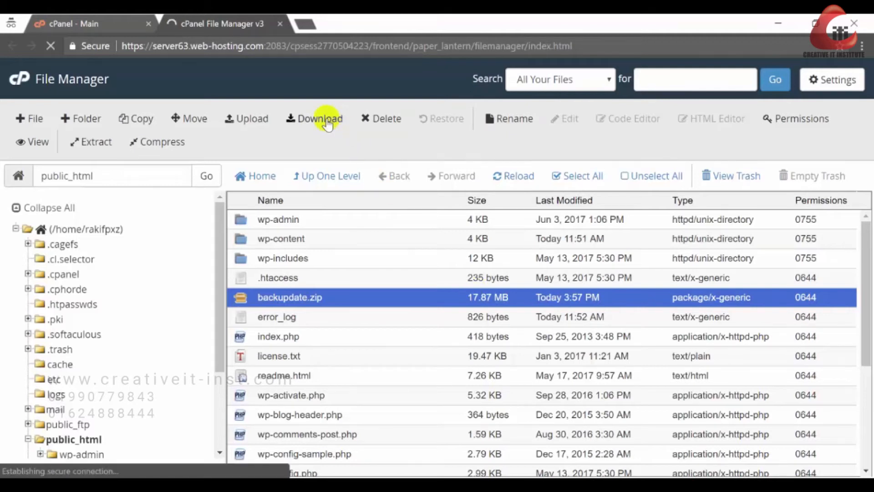
left_click(319, 118)
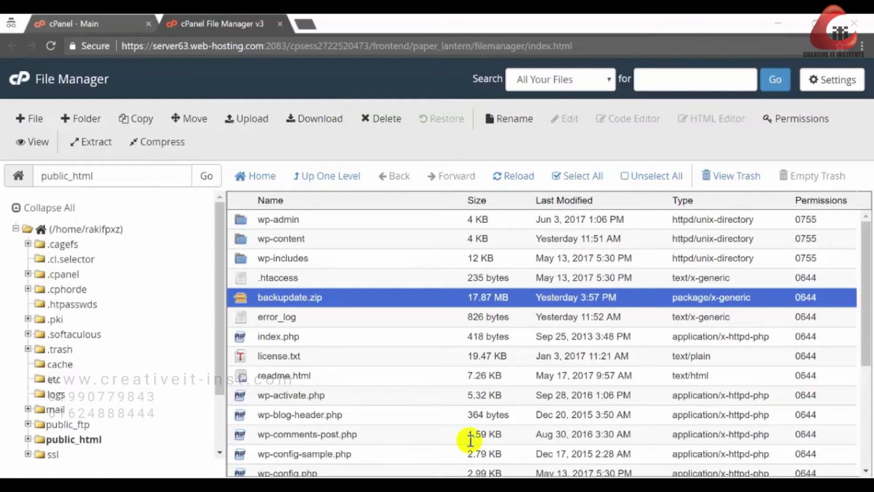
- Return to the cPanel home page and launch phpMyAdmin under Databases
left_click(84, 23)
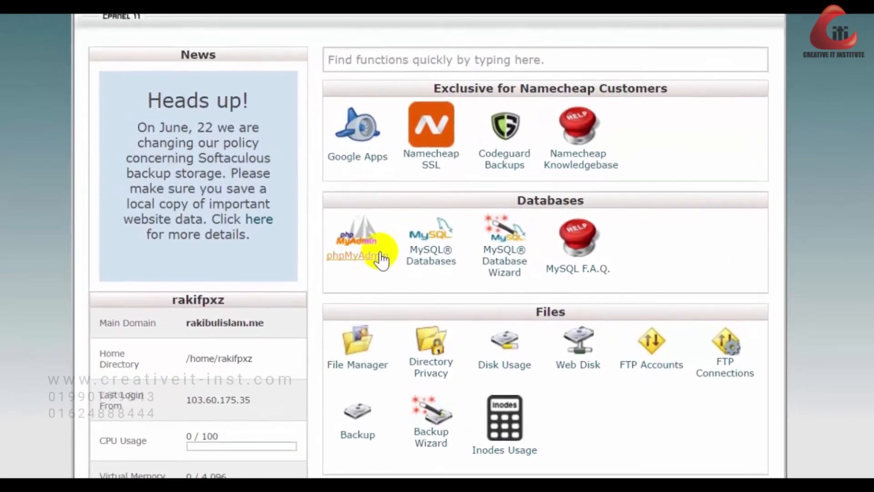
left_click(357, 248)
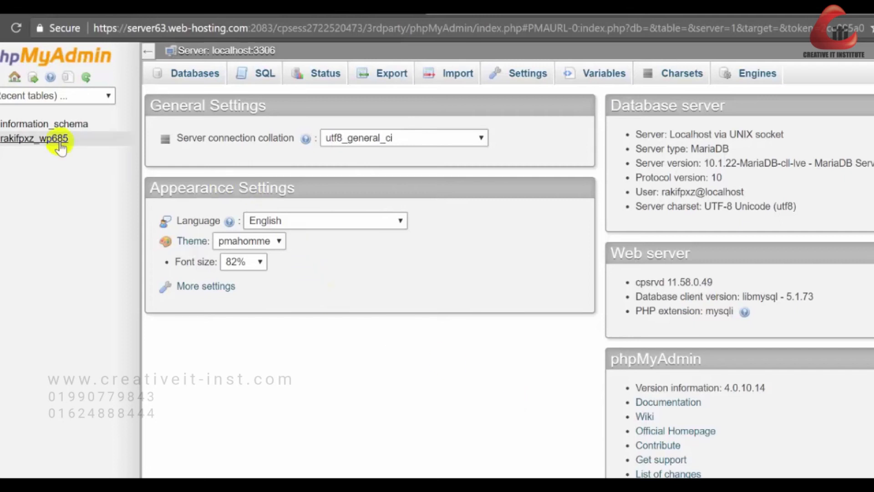
- Open the rakifpxz_wp685 database to list its 16 tables
left_click(34, 138)
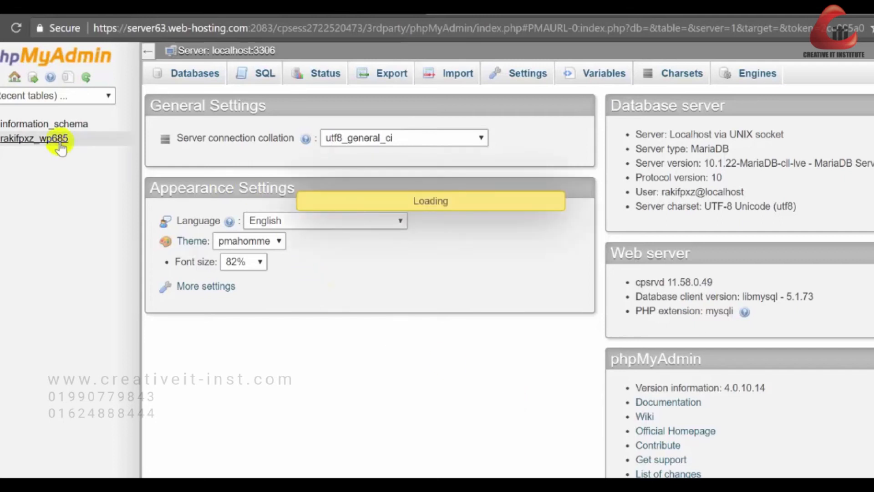
left_click(35, 139)
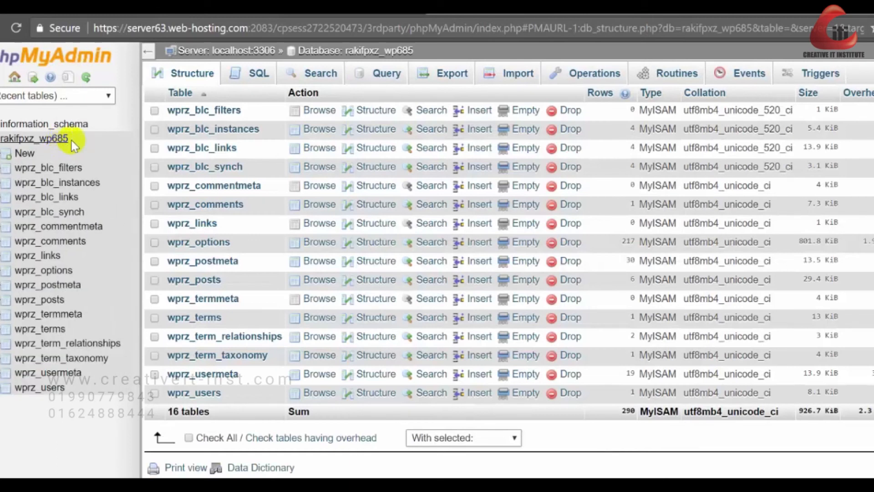
mouse_move(446, 86)
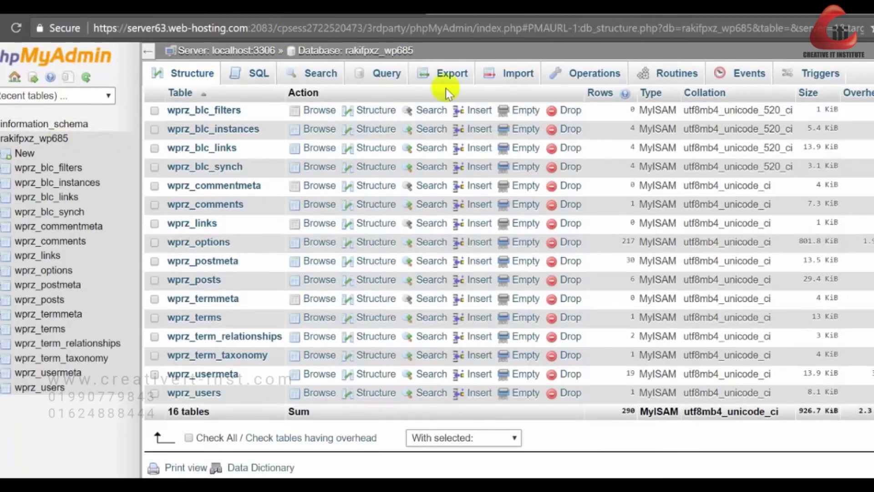
- Export rakifpxz_wp685 with the Quick method in SQL format and download it
left_click(452, 72)
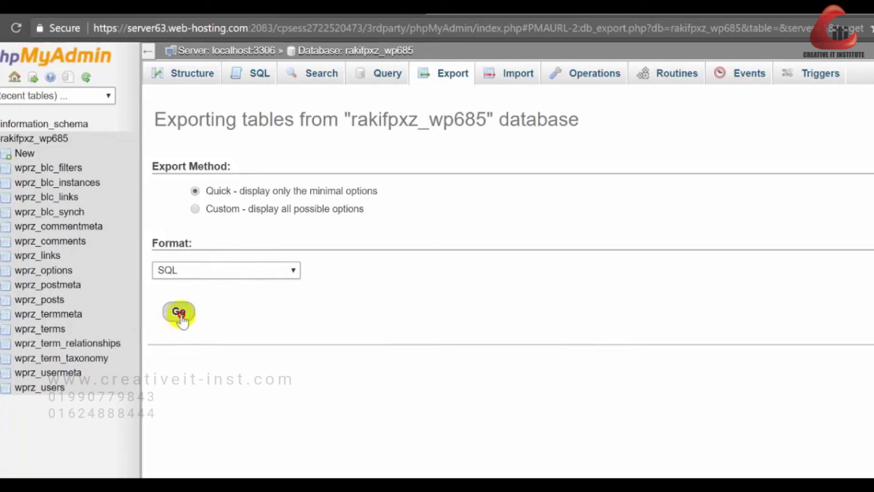
left_click(179, 311)
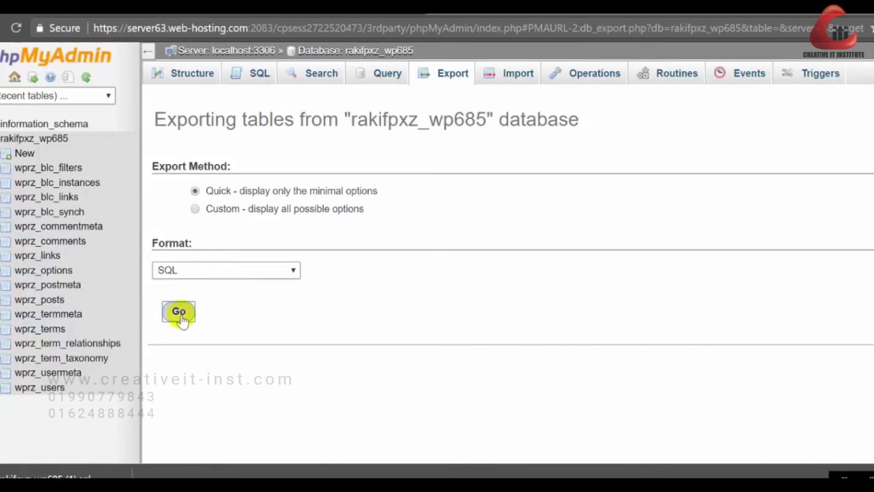